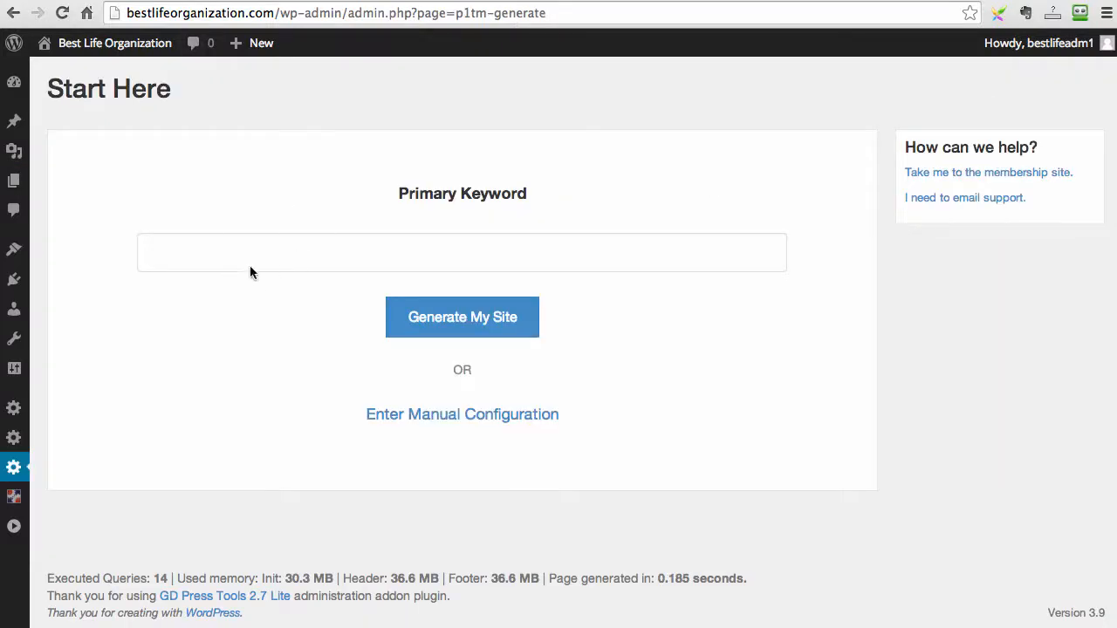
Generate the whole site from the primary keyword 'organizing tips'.
{"action": "type", "text": "organizing tips"}
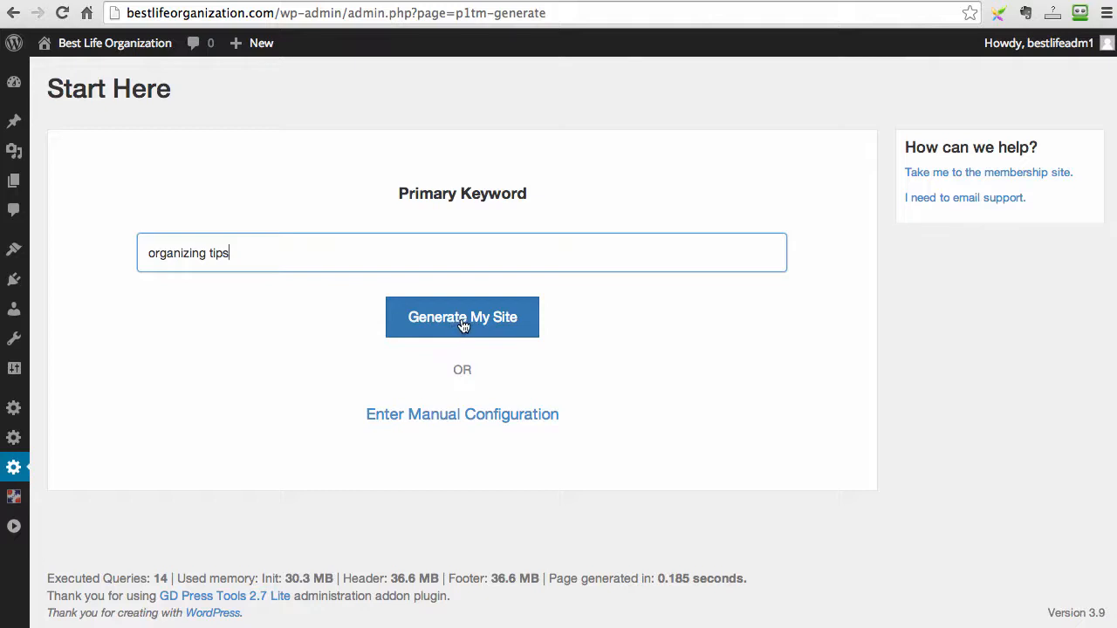
{"action": "left_click", "coordinate": [461, 317]}
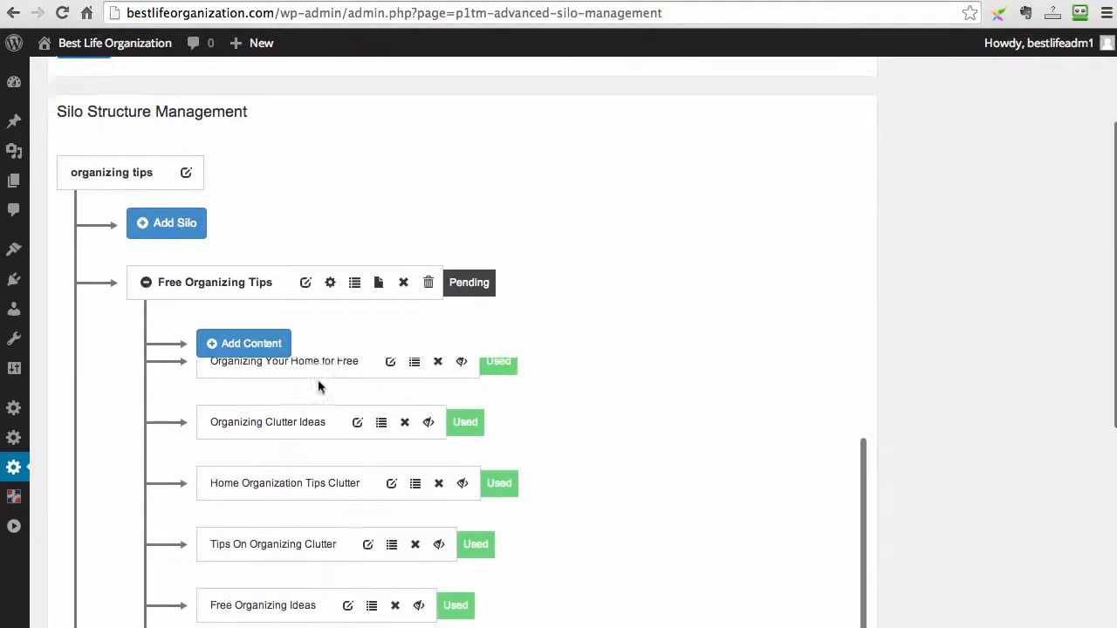
{"action": "scroll", "scroll_direction": "down", "scroll_amount": 3}
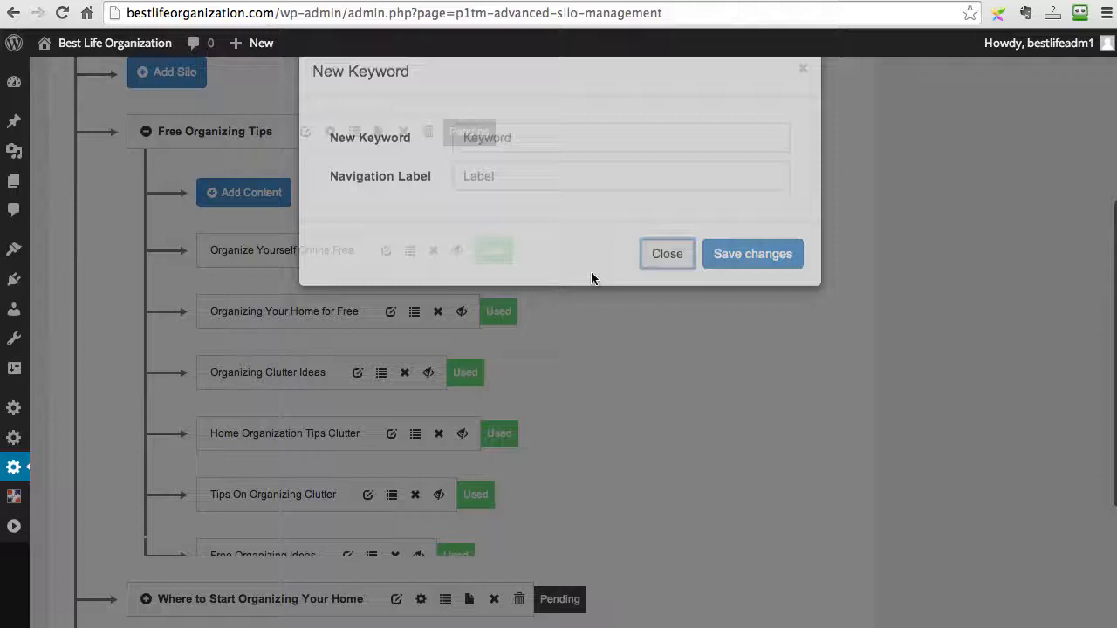
{"action": "left_click", "coordinate": [667, 253]}
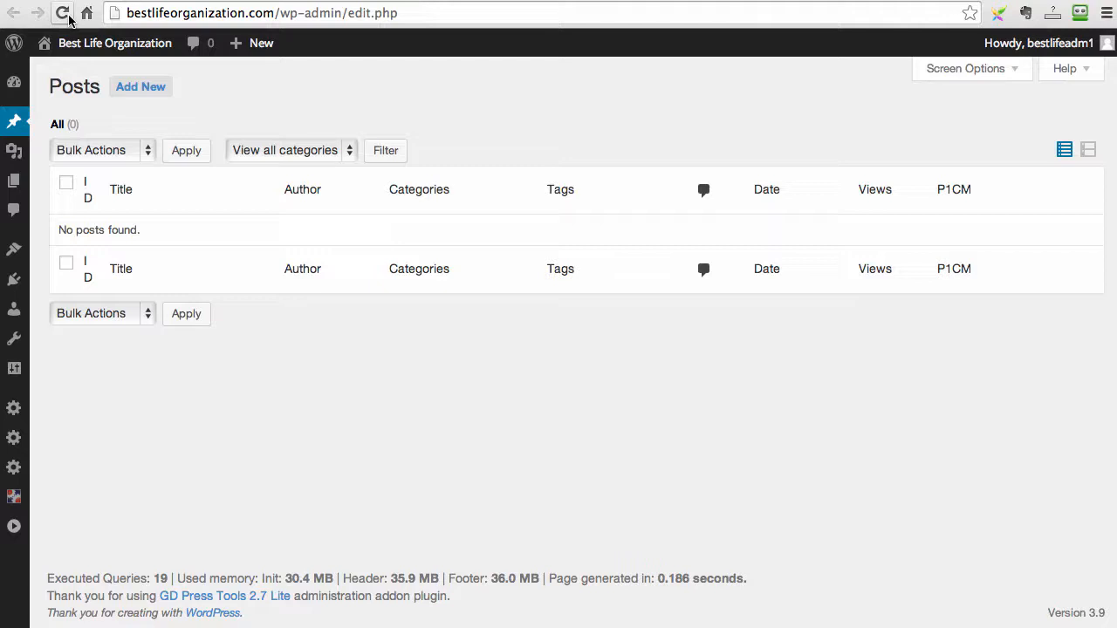
Reload the All Posts list, which shows no posts found.
{"action": "left_click", "coordinate": [91, 18]}
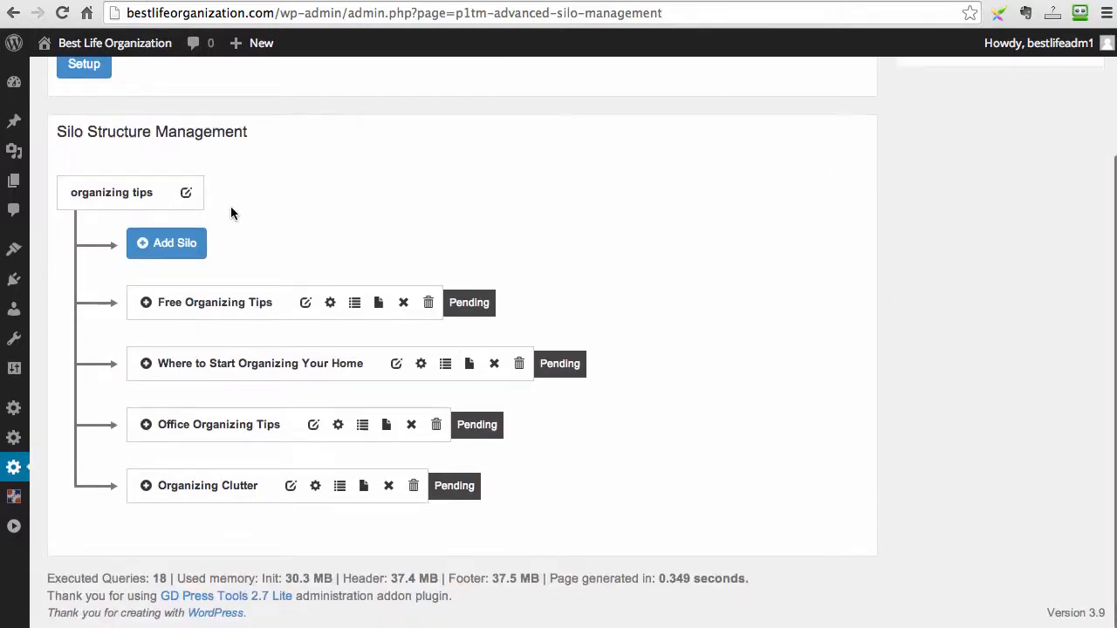
{"action": "mouse_move", "coordinate": [313, 331]}
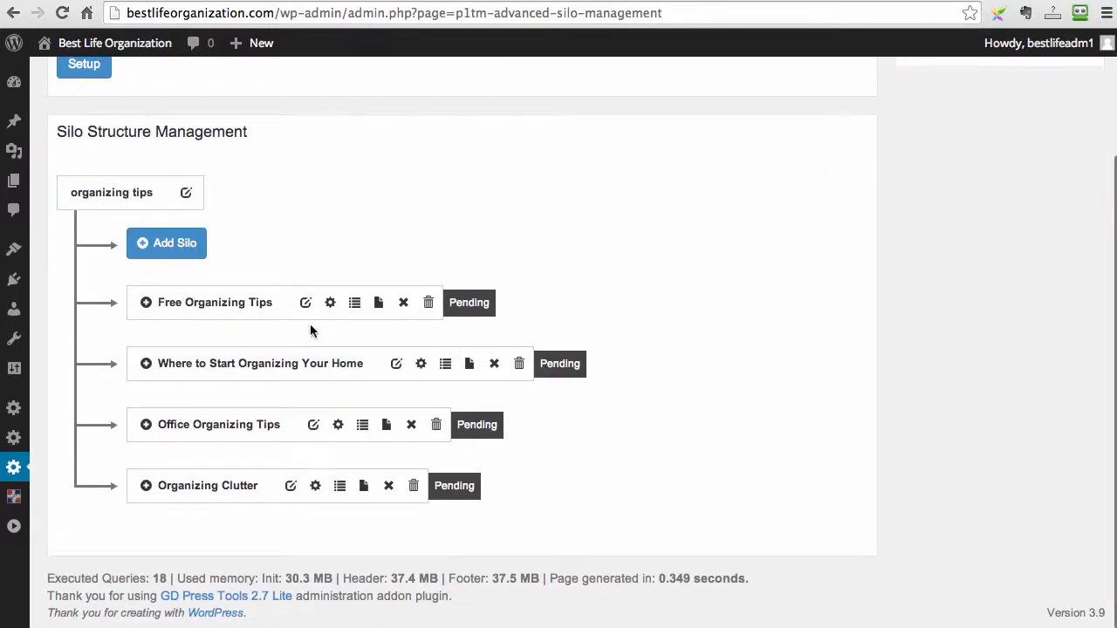
{"action": "mouse_move", "coordinate": [223, 622]}
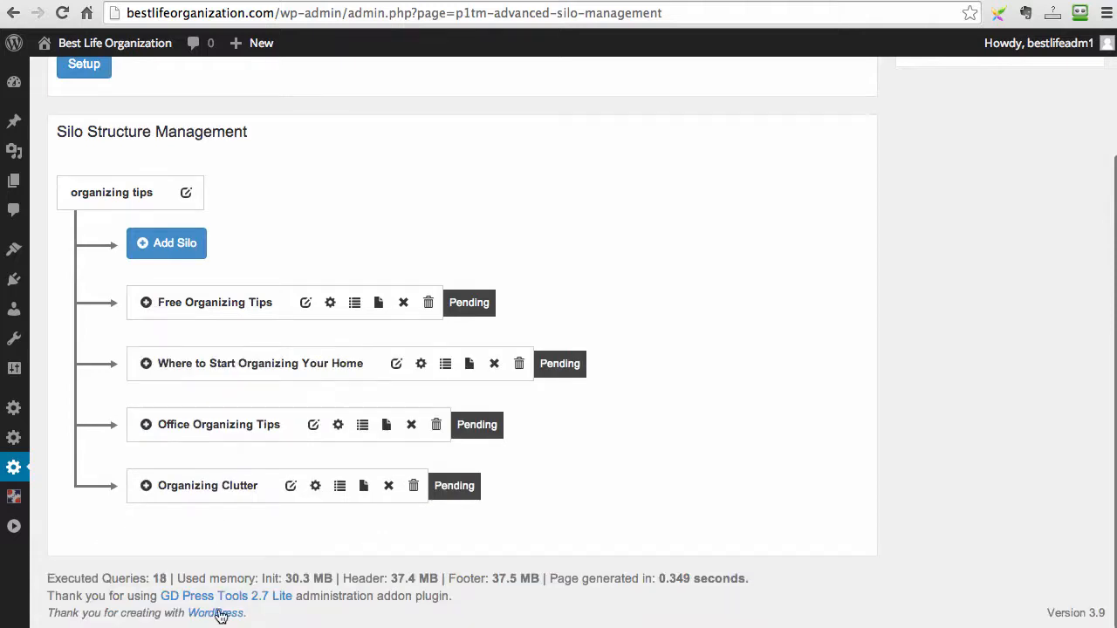